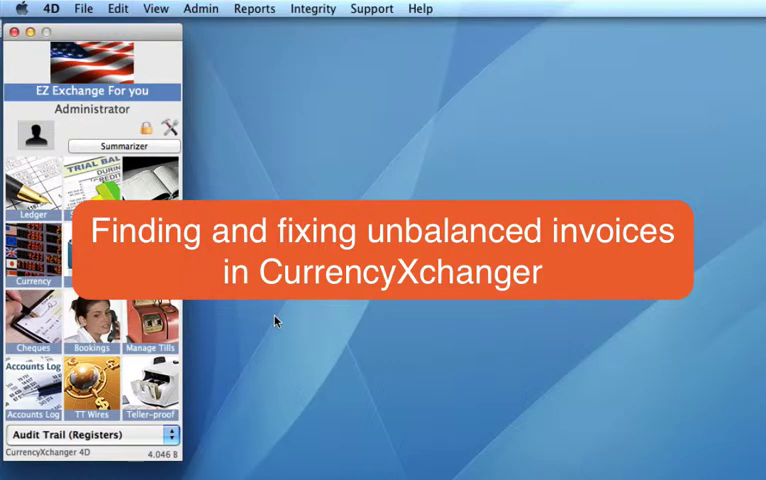
mouse_move(167, 88)
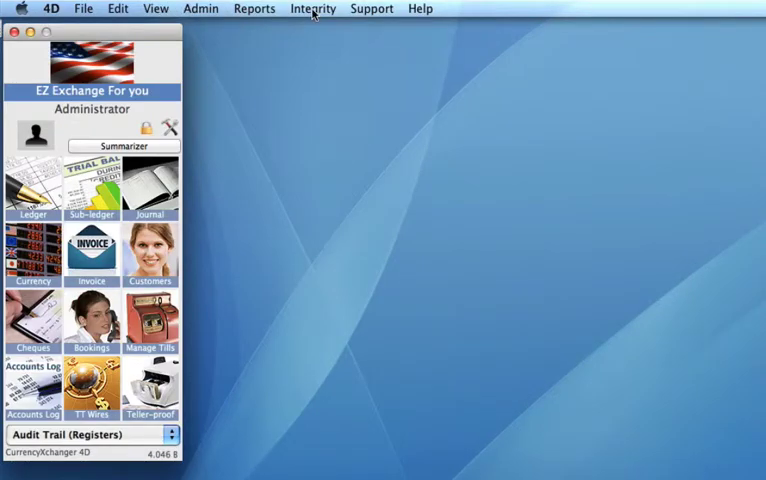
Open the Integrity Check Panel from the Integrity menu's data integrity tools
left_click(312, 8)
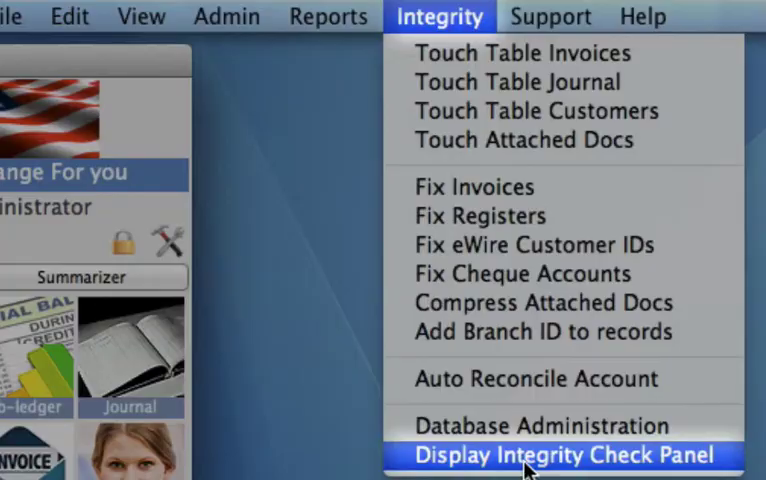
left_click(561, 455)
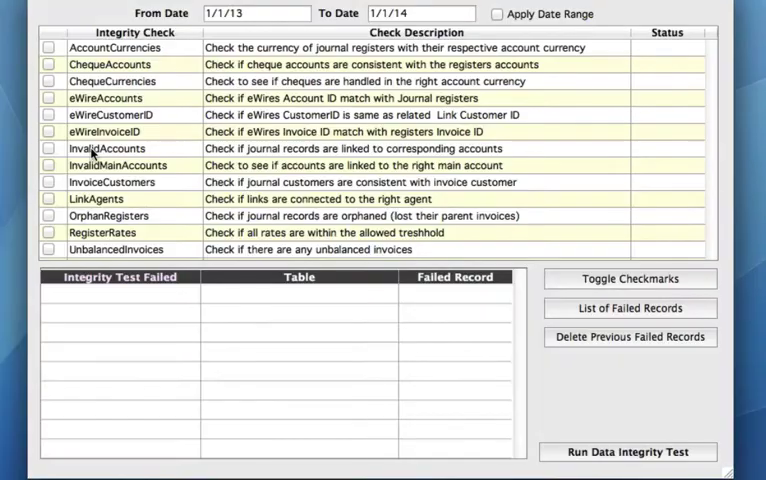
mouse_move(183, 262)
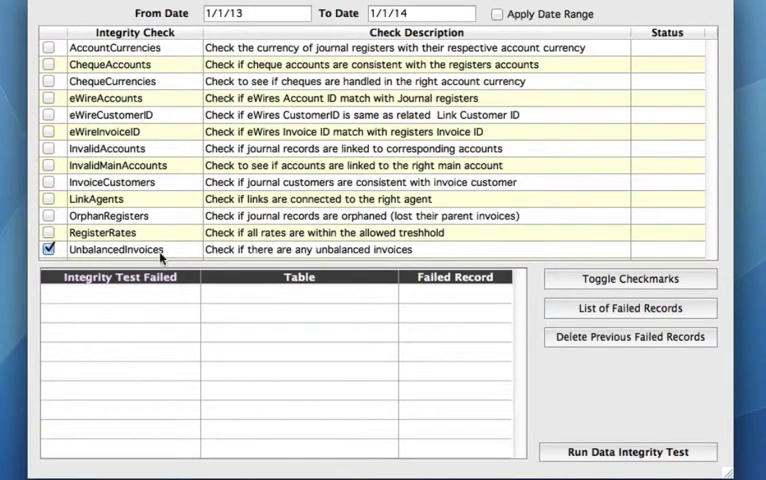
mouse_move(197, 257)
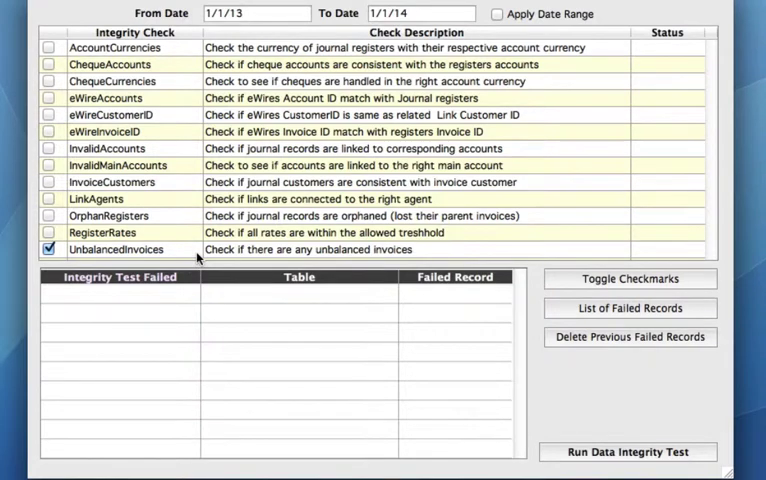
mouse_move(518, 383)
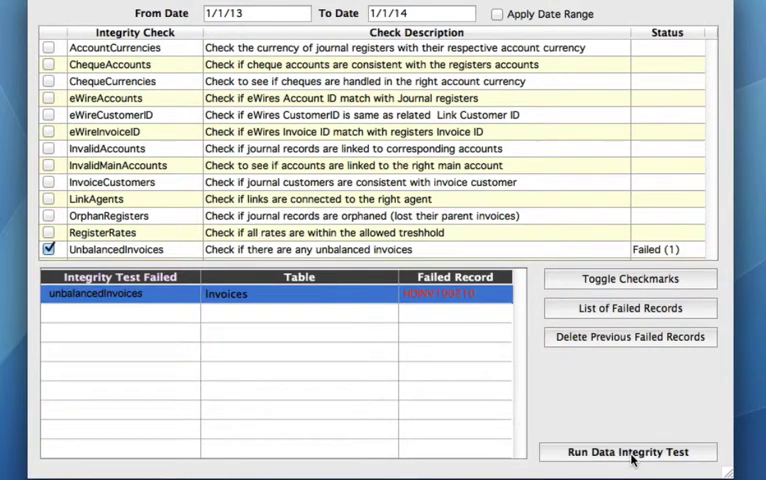
mouse_move(150, 310)
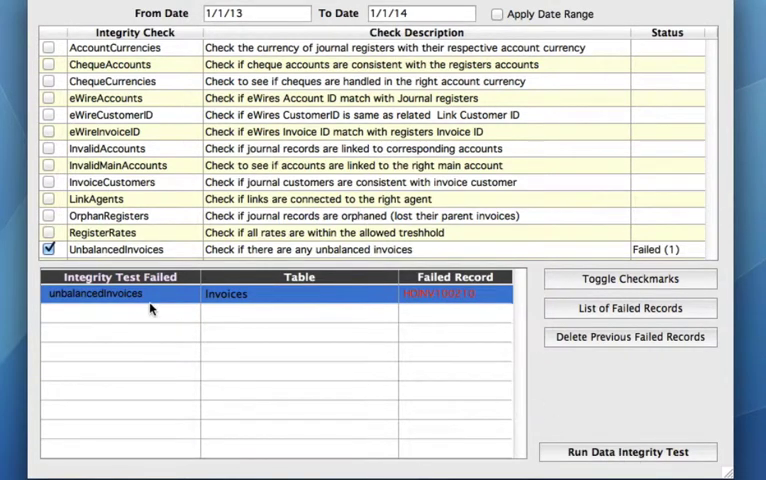
mouse_move(285, 304)
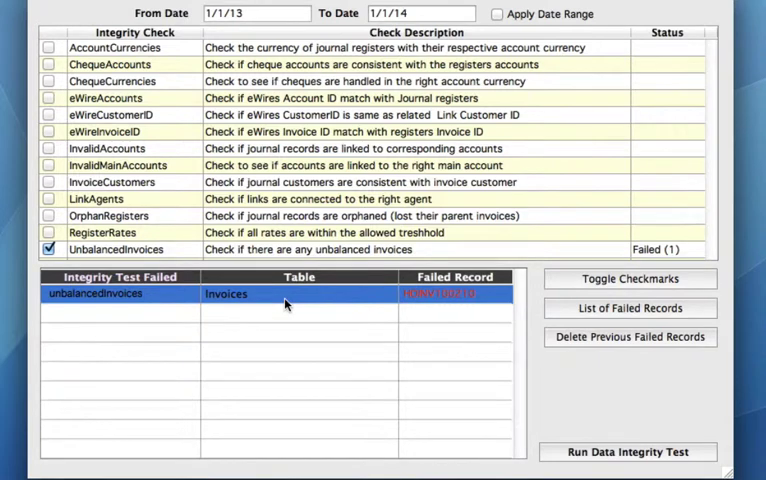
mouse_move(307, 303)
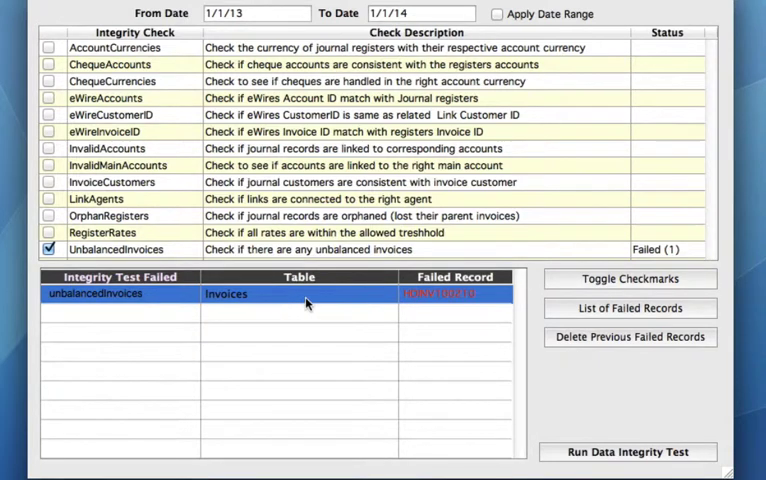
mouse_move(435, 302)
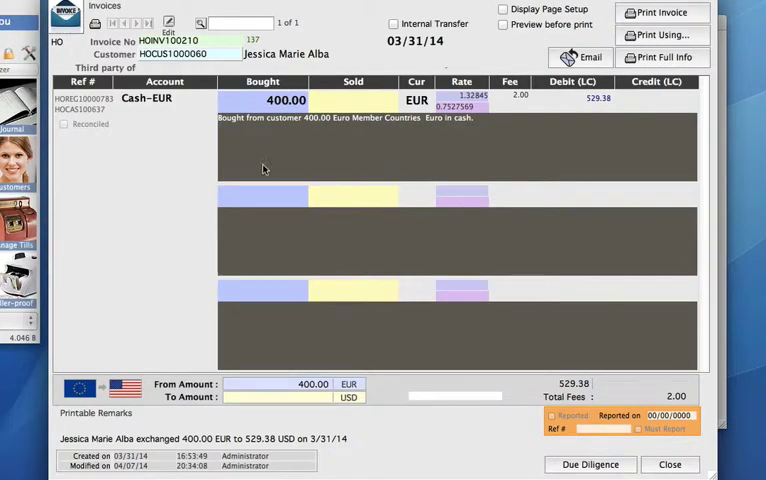
mouse_move(364, 155)
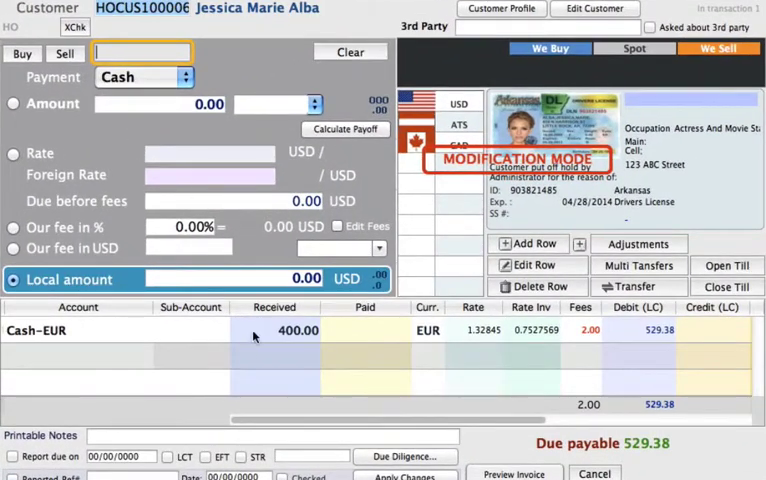
mouse_move(396, 363)
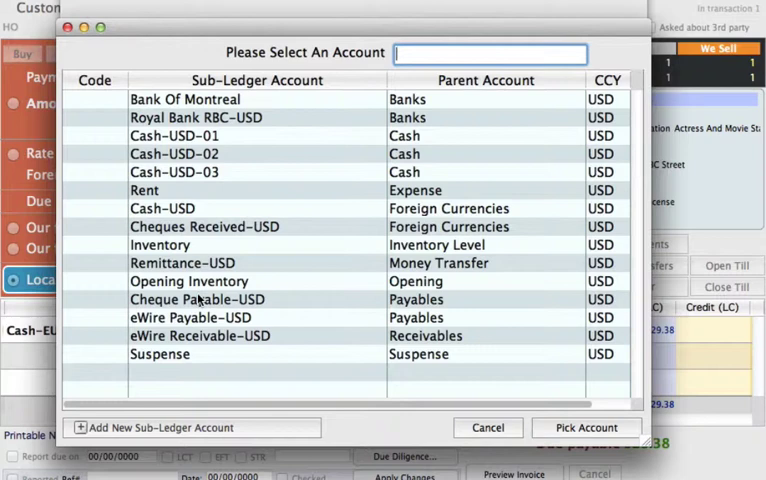
Set the invoice's new row account to Suspense for 529.38 USD and save
left_click(160, 354)
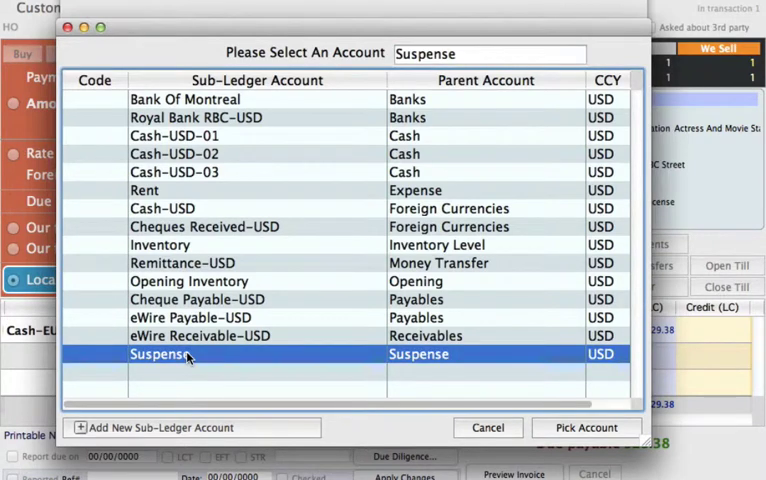
mouse_move(265, 367)
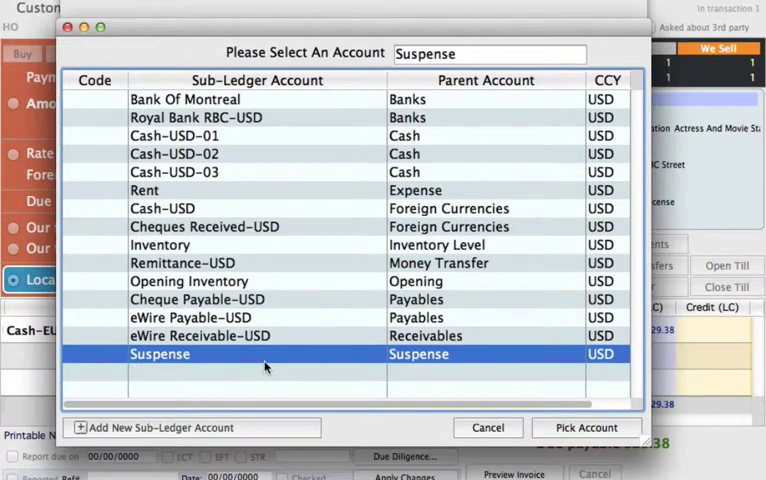
left_click(586, 427)
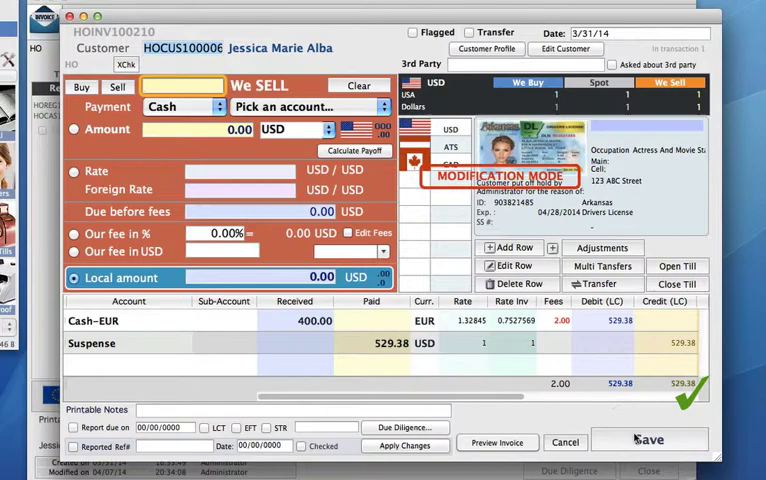
left_click(651, 439)
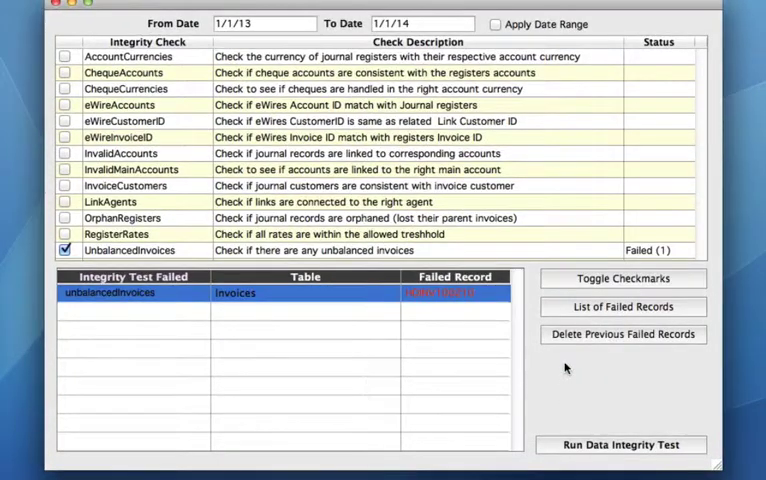
mouse_move(568, 347)
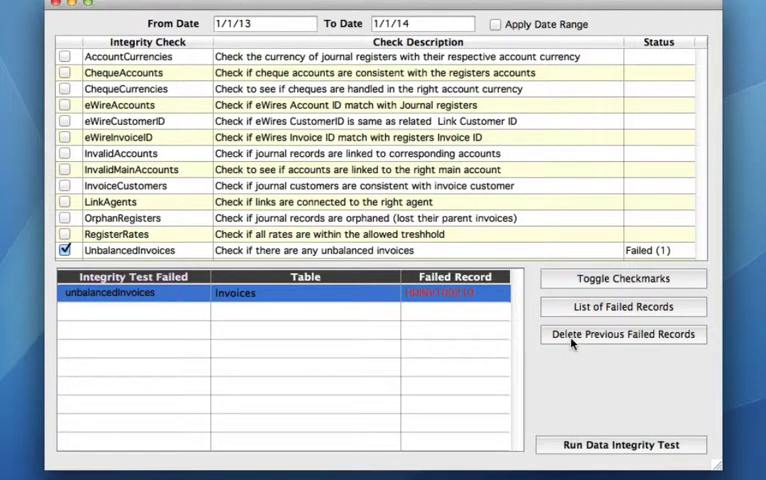
Clear old failures, rerun UnbalancedInvoices to Pass, then untick it and close the panel
left_click(622, 334)
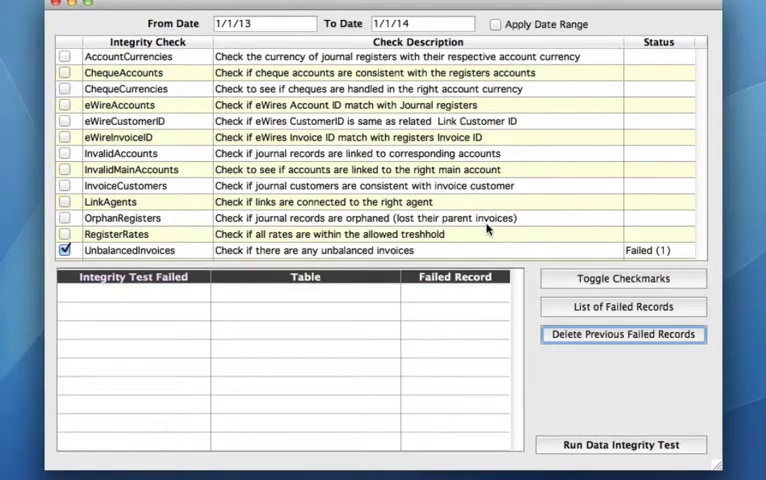
left_click(66, 250)
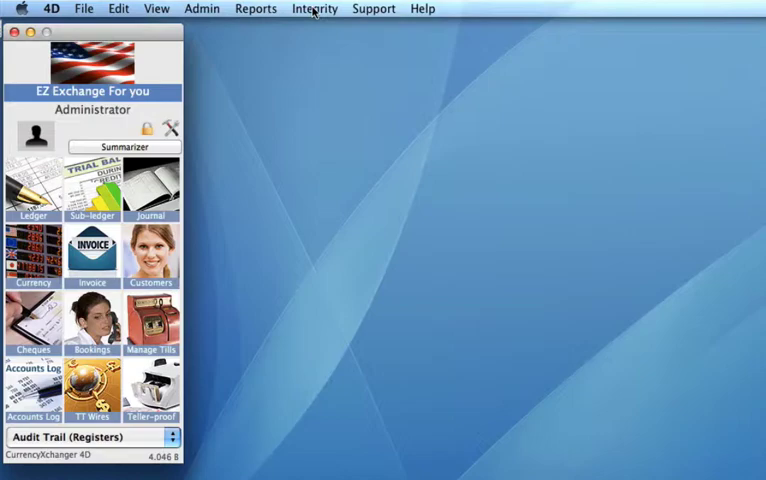
left_click(314, 8)
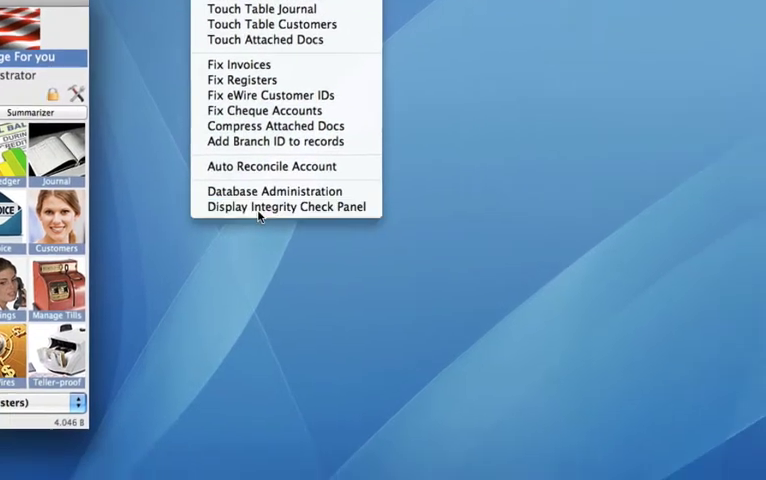
left_click(291, 206)
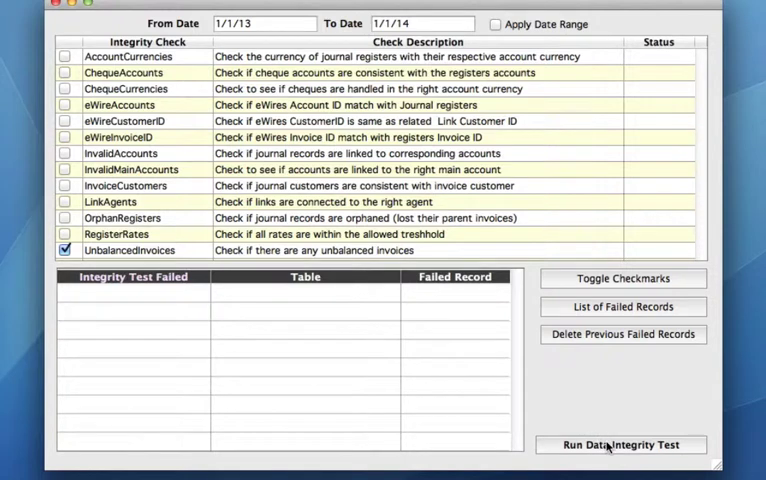
left_click(619, 444)
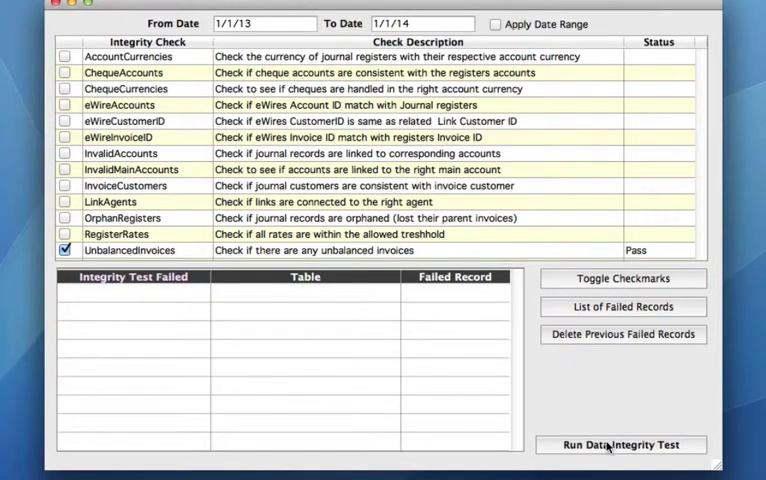
mouse_move(391, 317)
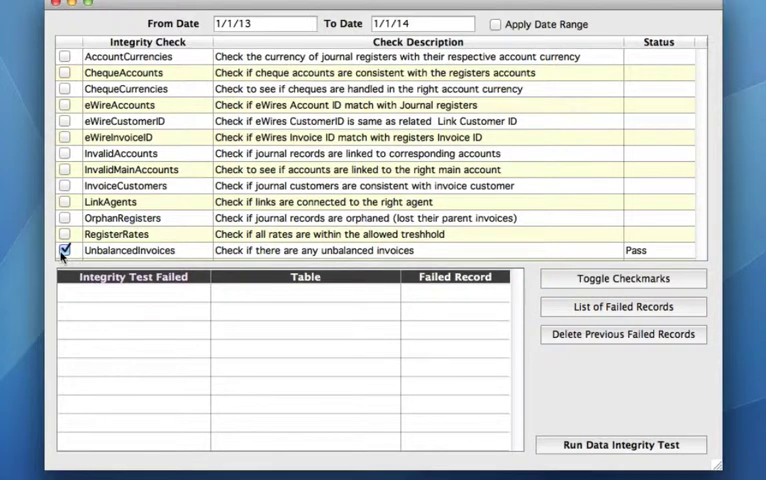
left_click(66, 250)
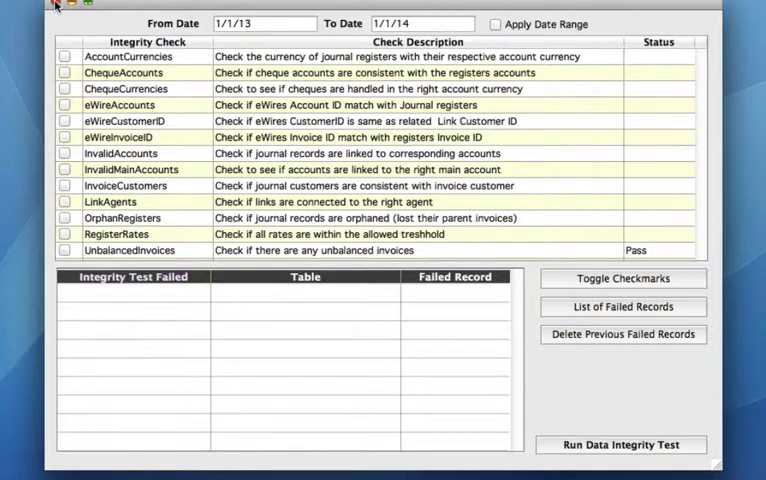
left_click(54, 4)
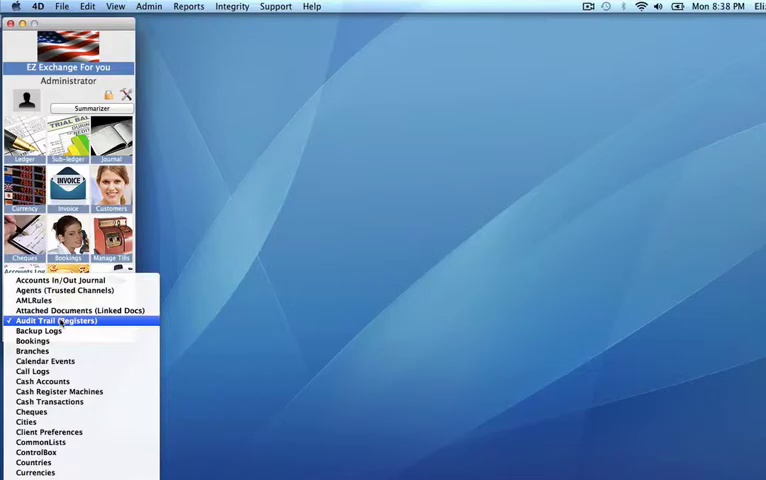
Restore deleted register DEL HOREG10000093 (Cash-USD 529.38) from Audit Trail (Registers), confirming both prompts
left_click(57, 320)
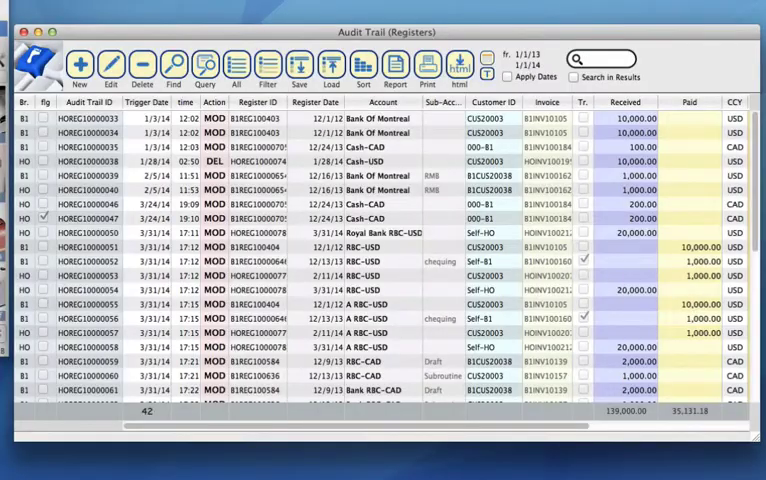
mouse_move(458, 127)
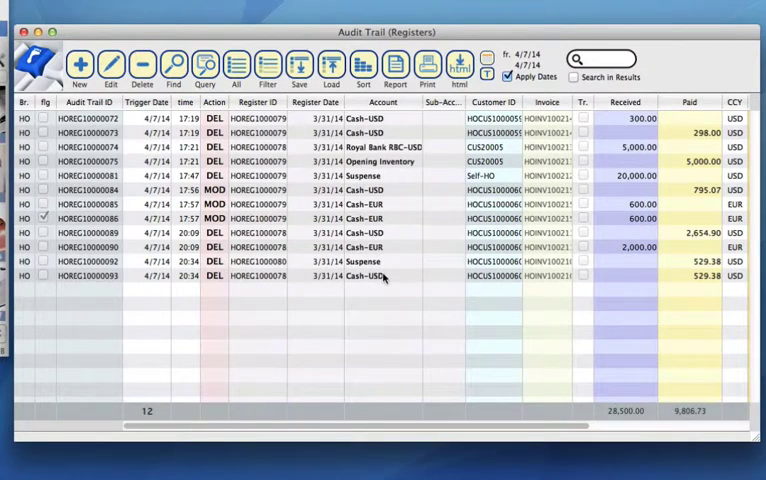
left_click(383, 275)
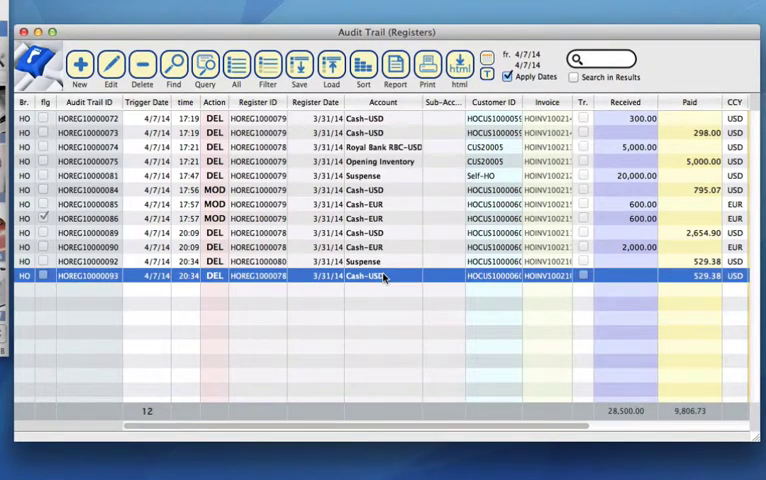
mouse_move(397, 277)
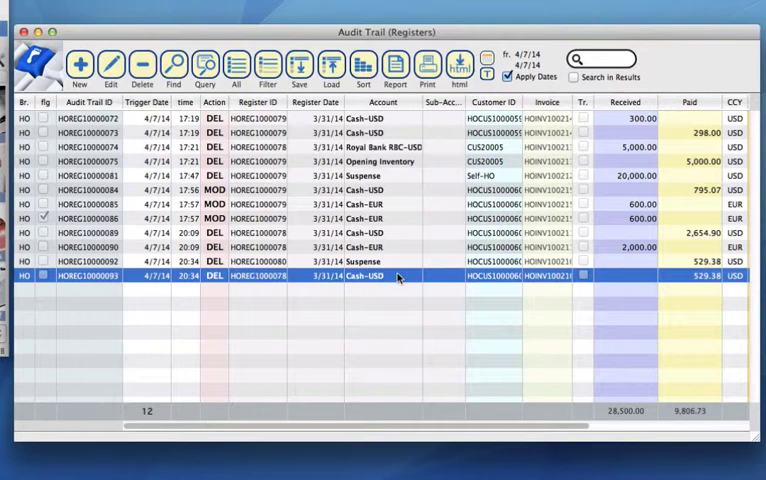
mouse_move(513, 285)
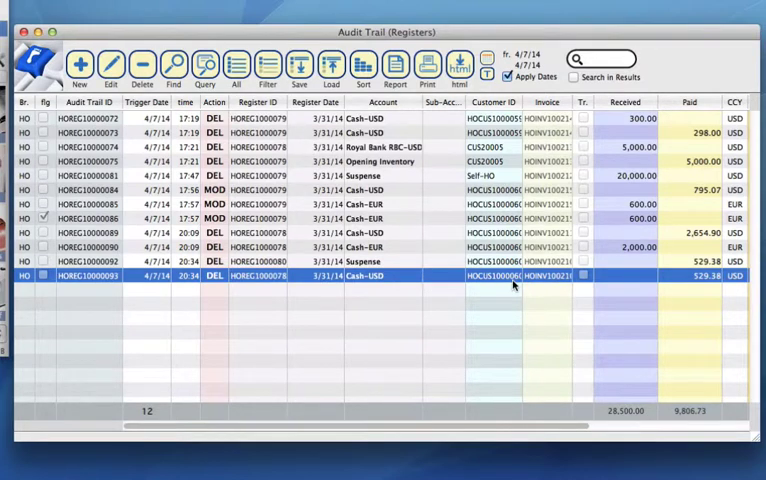
mouse_move(457, 280)
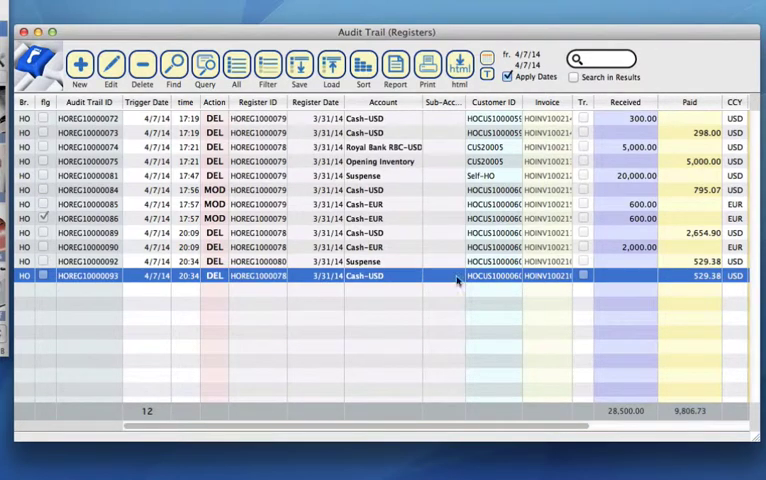
mouse_move(390, 280)
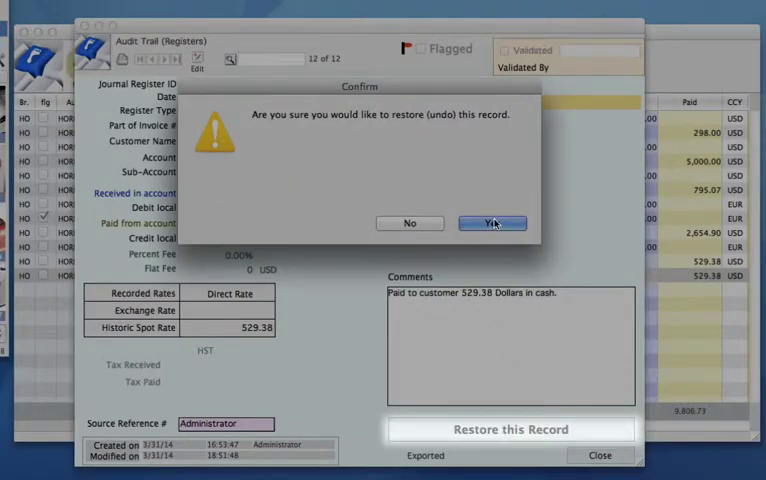
left_click(491, 223)
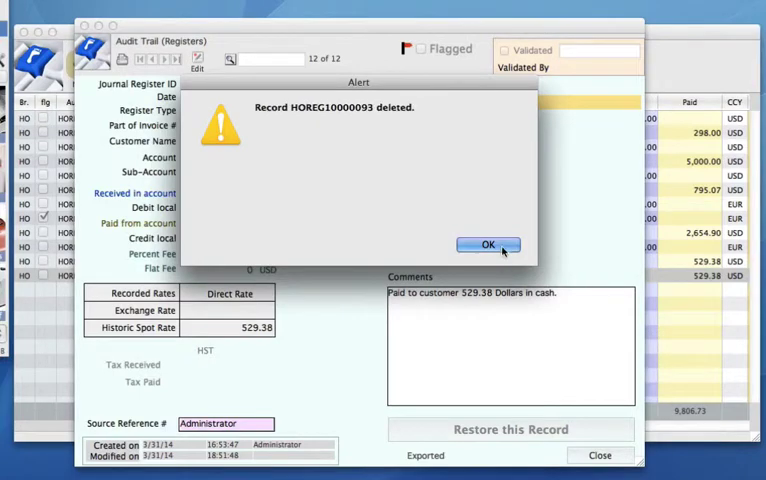
left_click(487, 245)
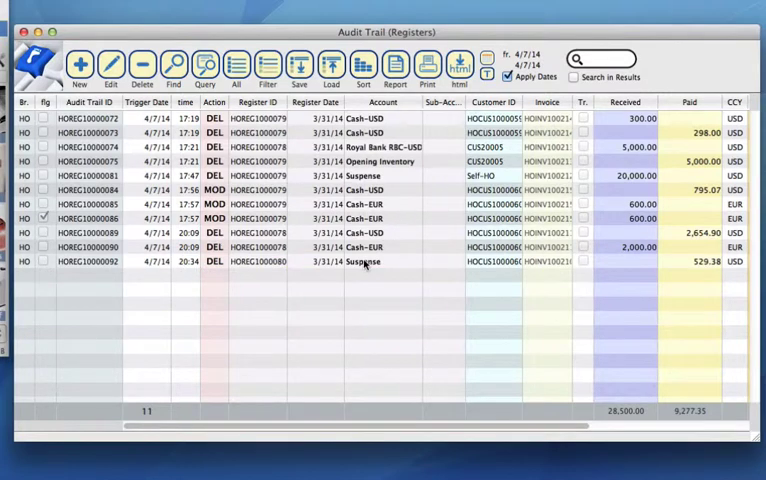
mouse_move(367, 285)
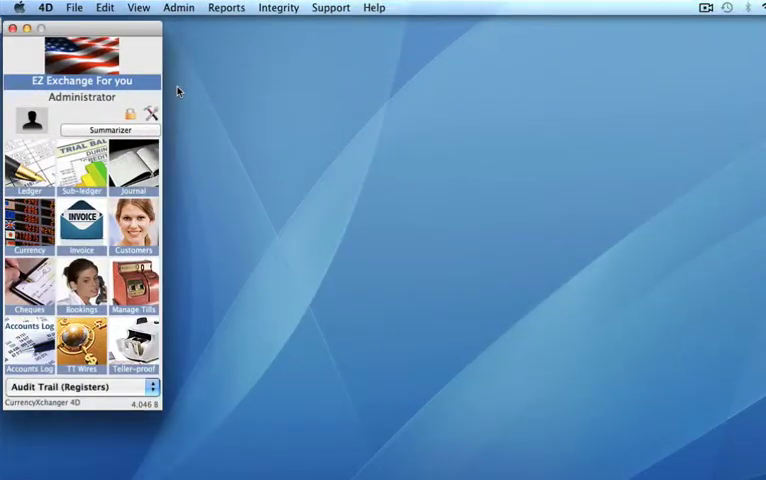
mouse_move(227, 90)
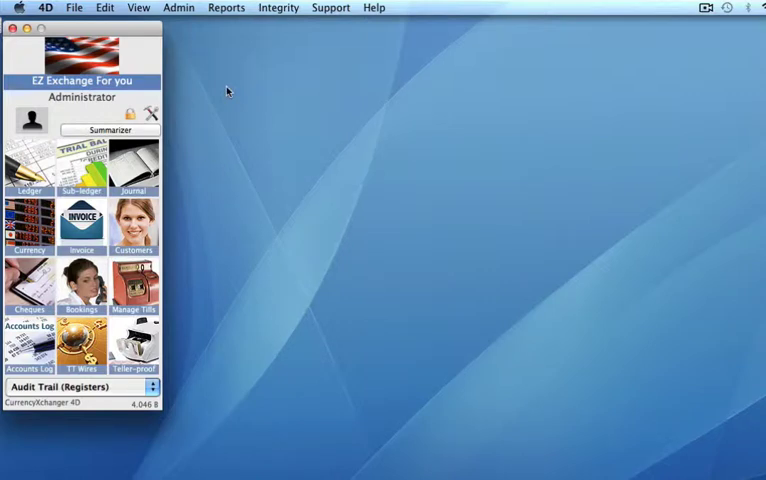
Reopen the Integrity Check Panel and open flagged invoice HOINV100210 from the results
left_click(278, 7)
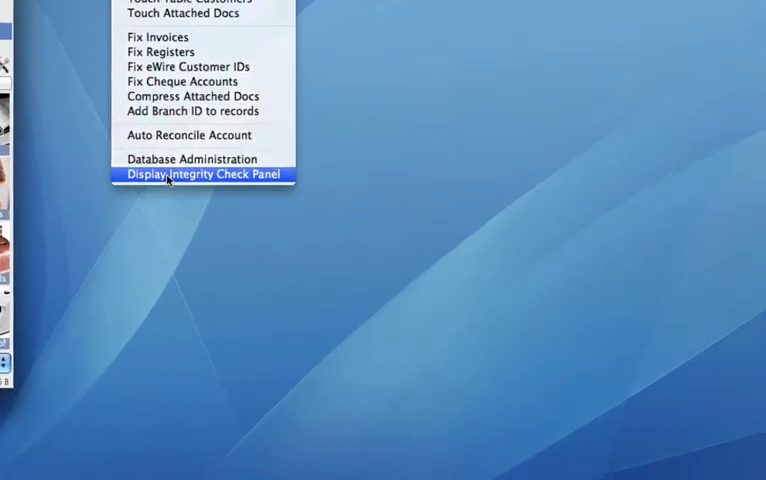
left_click(204, 174)
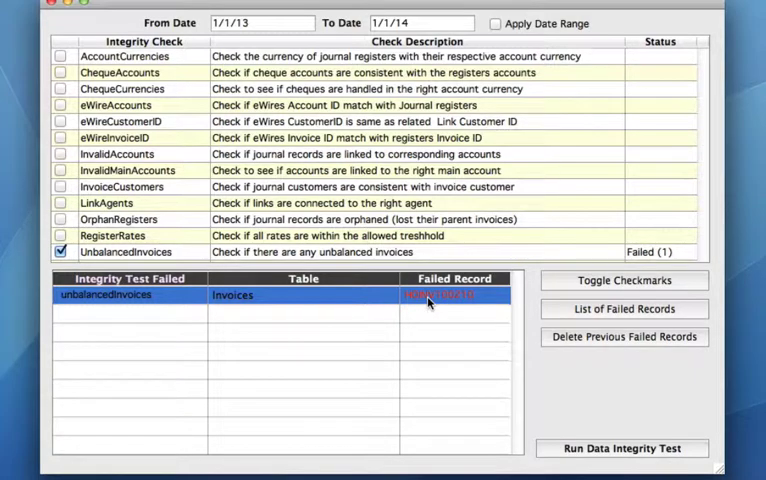
double_click(437, 295)
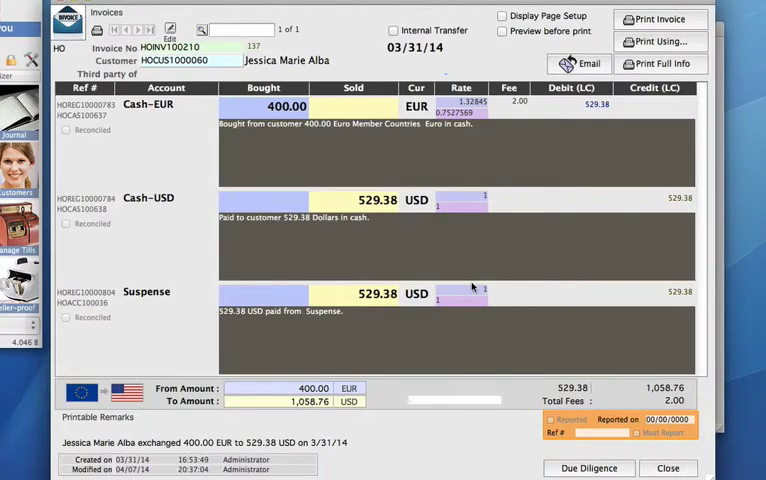
mouse_move(383, 245)
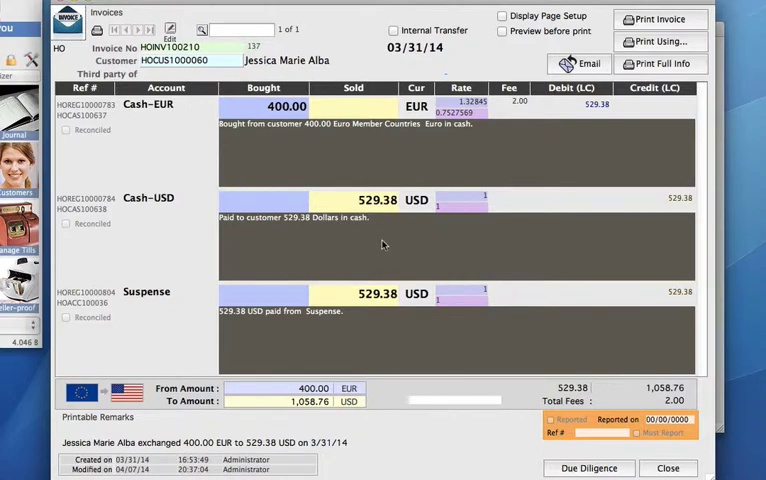
mouse_move(389, 310)
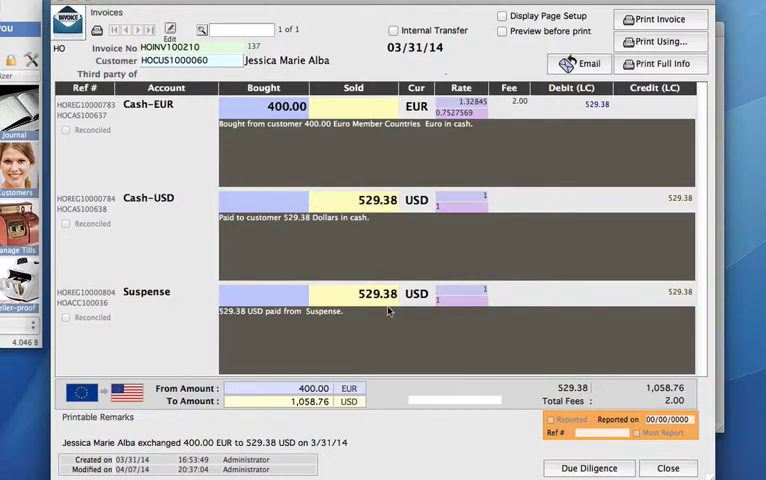
mouse_move(378, 237)
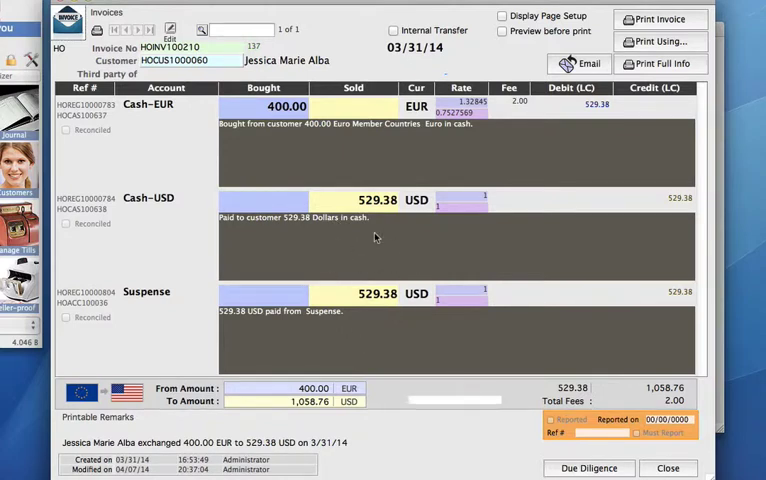
mouse_move(188, 90)
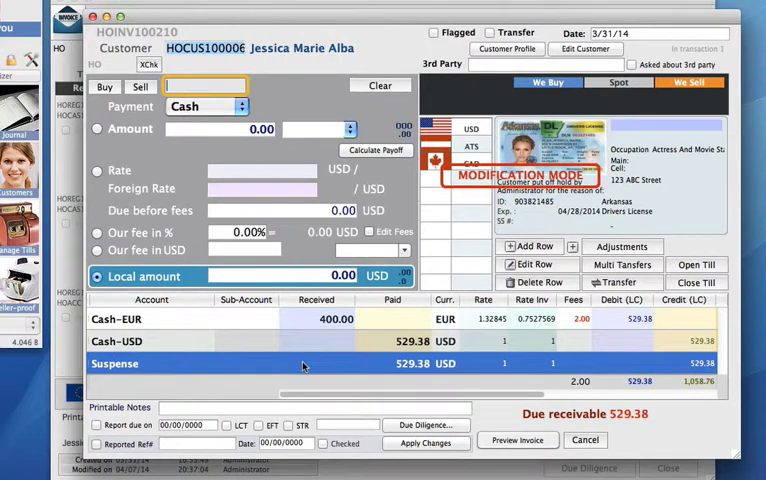
Delete the invoice's Suspense row, clear previous failed records, and untick UnbalancedInvoices
left_click(538, 281)
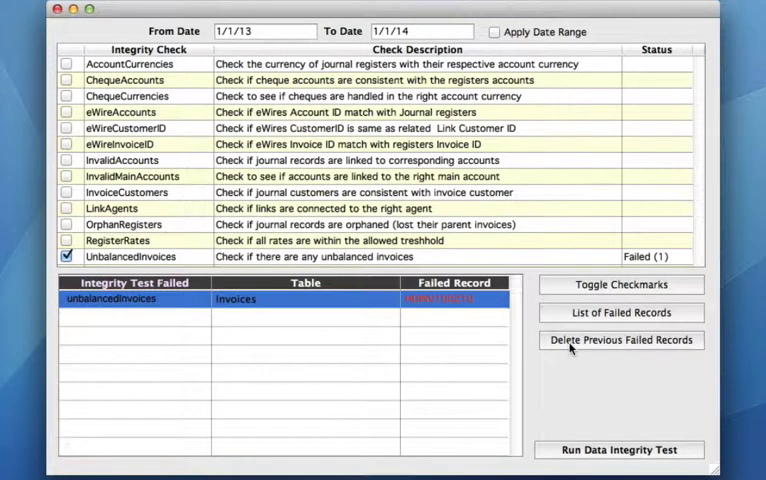
left_click(620, 340)
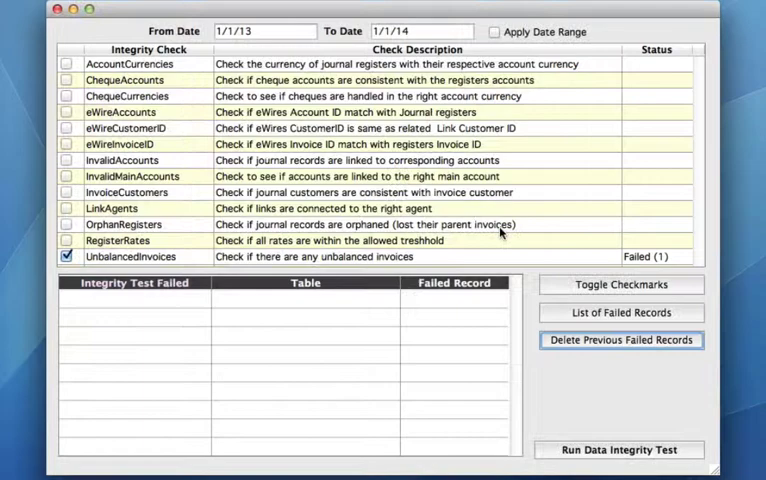
left_click(66, 257)
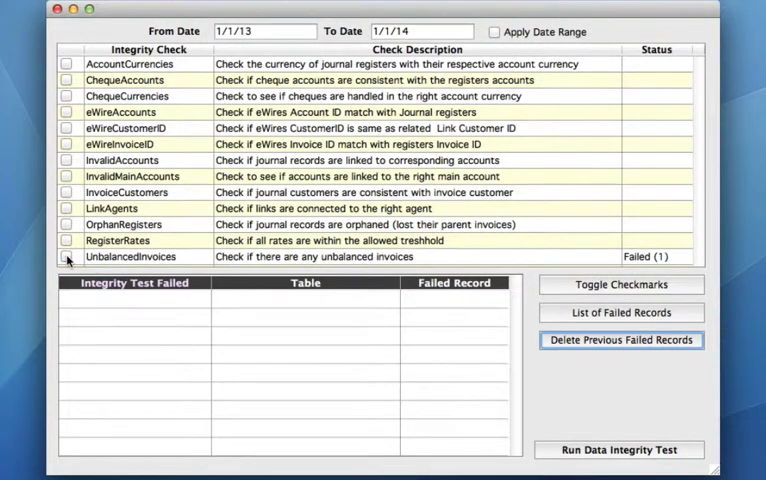
mouse_move(163, 160)
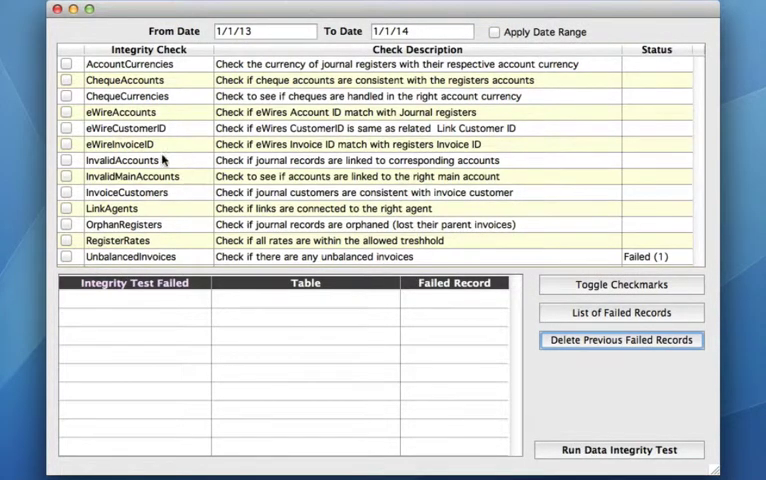